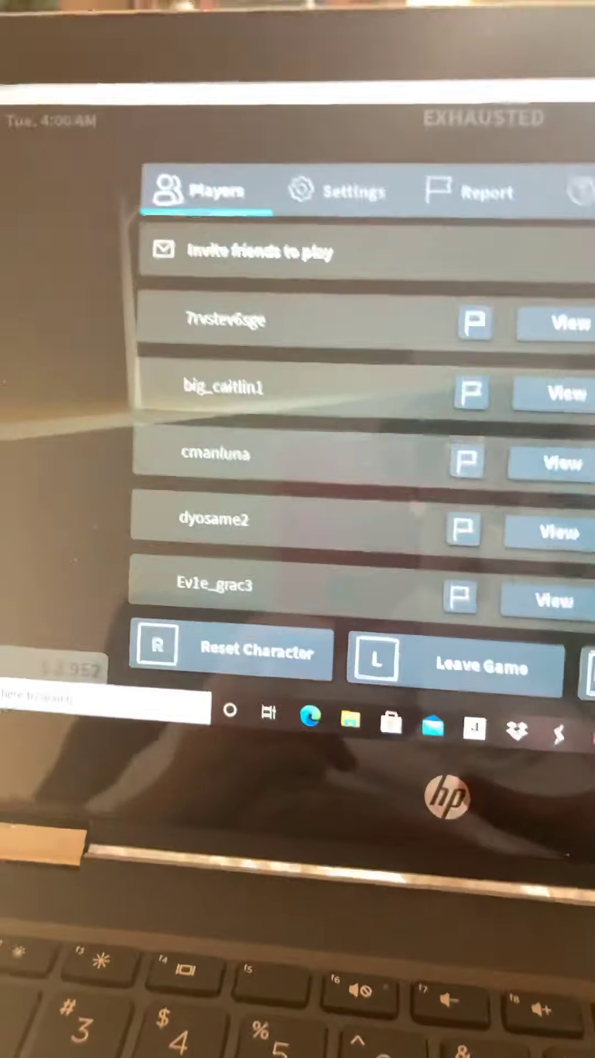
- Leave the game through the Roblox menu, returning to the website home page
left_click(481, 666)
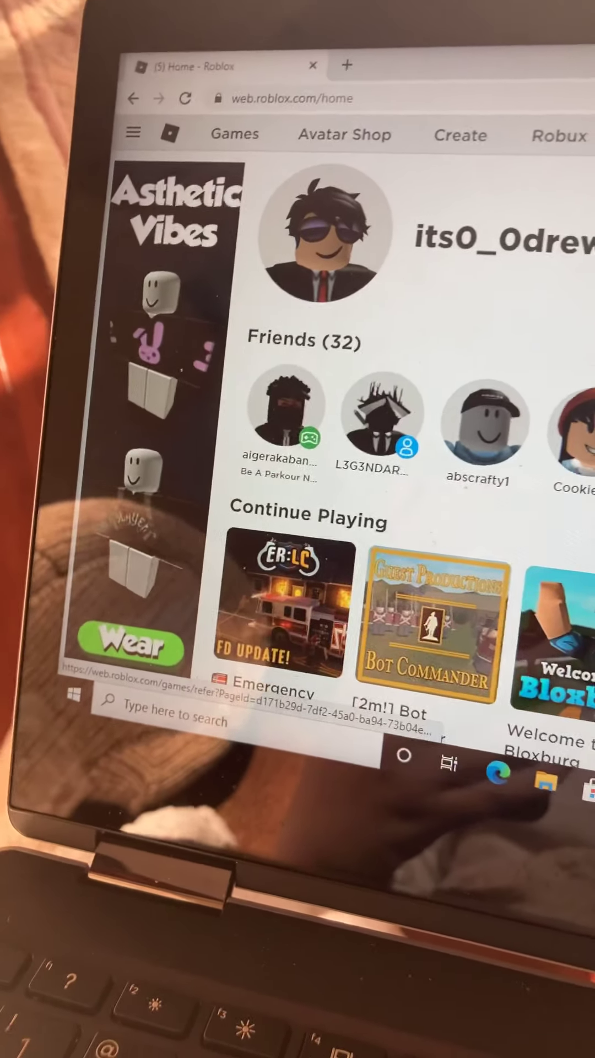
- Open the Submarine Roleplay [BETA] page by Maritime Roleplay Community from the website
left_click(229, 134)
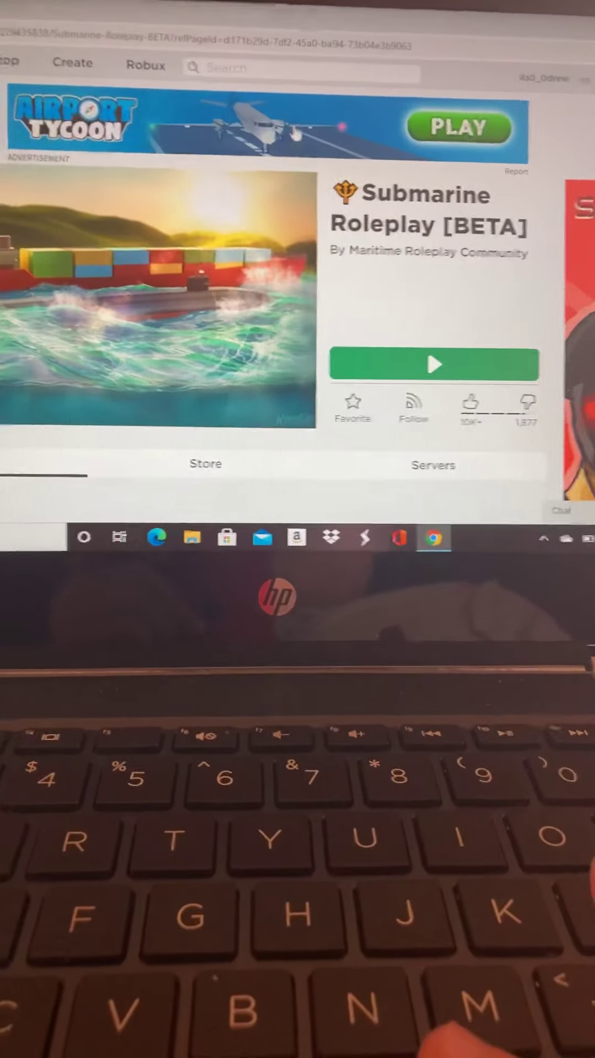
- Launch Submarine Roleplay [BETA] with the green Play button, starting the Roblox launcher
left_click(434, 364)
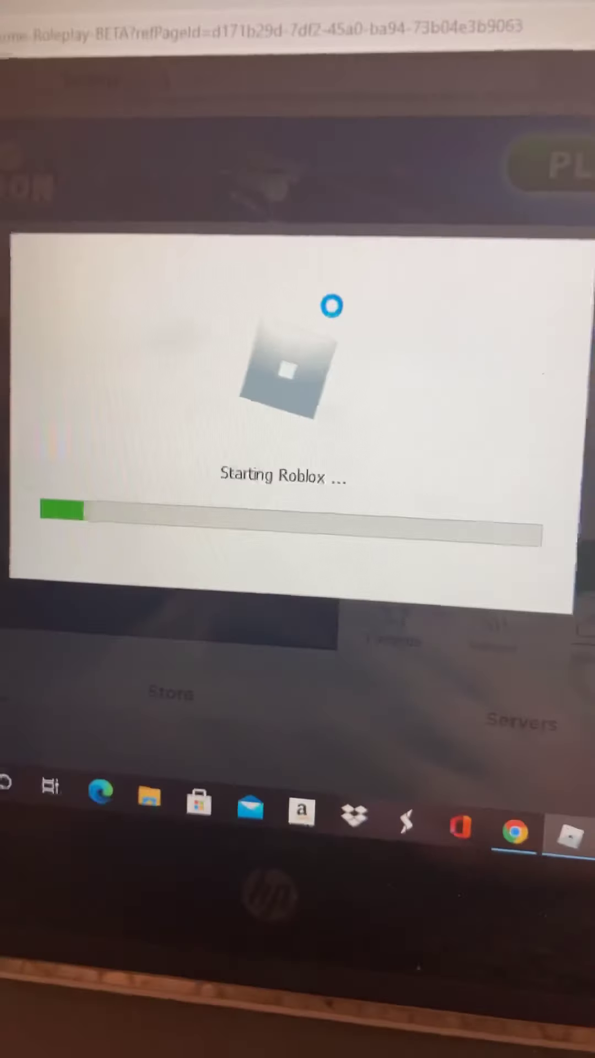